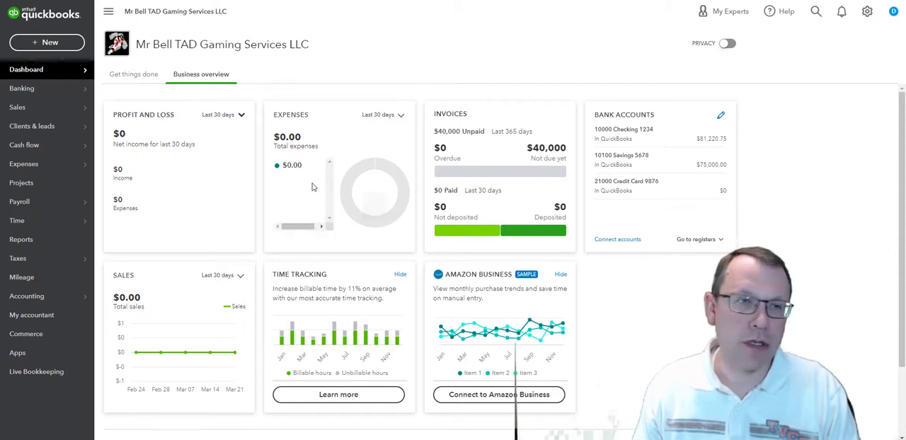
# Open the Reports page showing the Favorites and Business overview report groups.
pyautogui.click(26, 296)
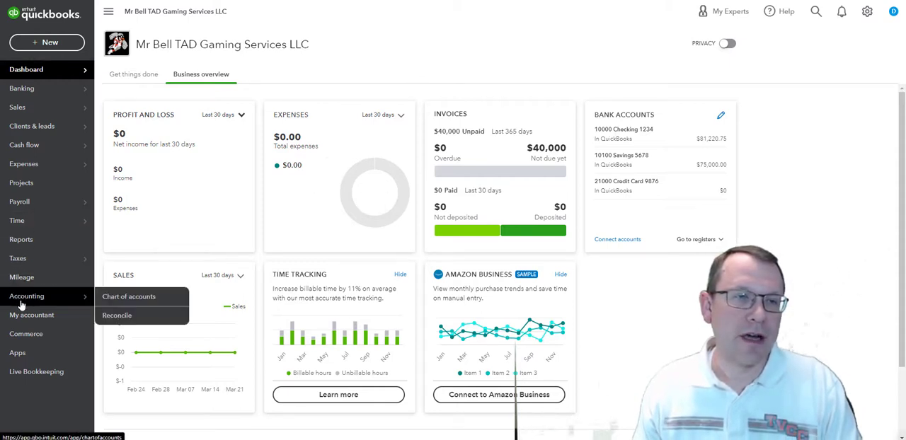
pyautogui.click(20, 239)
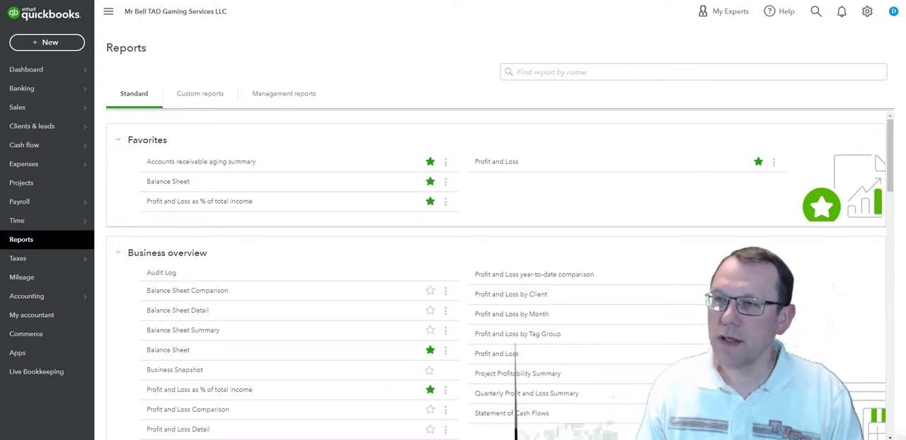
# Search the report list for 'agin' to find the aging reports.
pyautogui.click(694, 72)
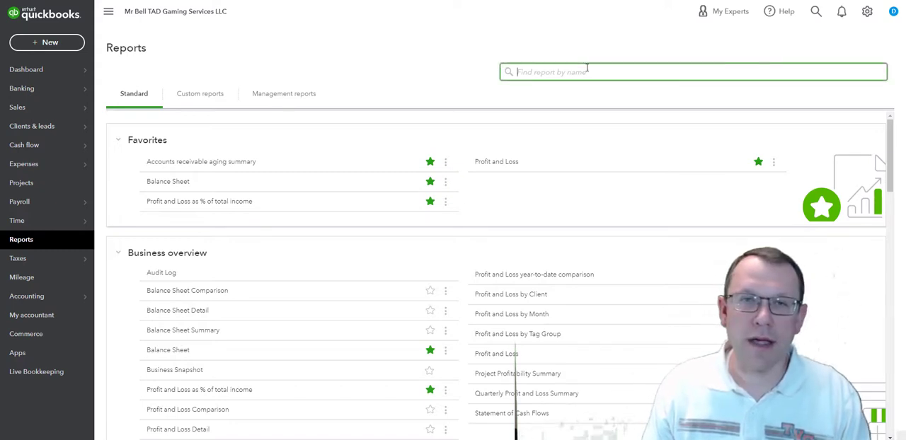
pyautogui.write('agin')
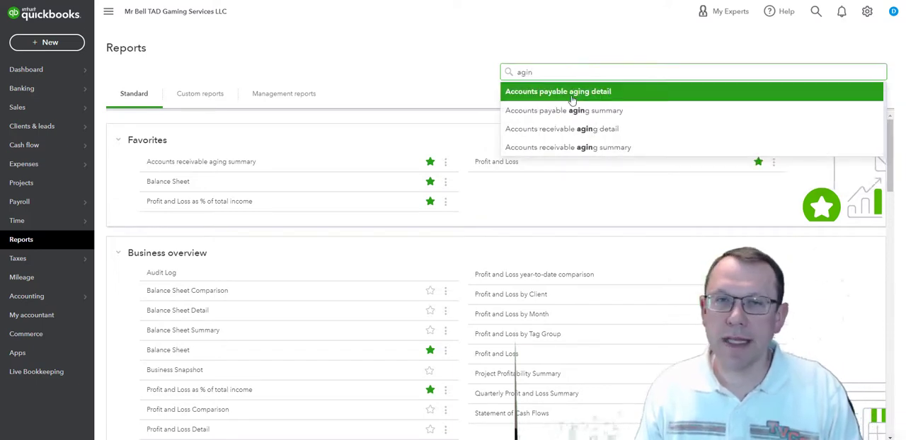
pyautogui.moveTo(573, 128)
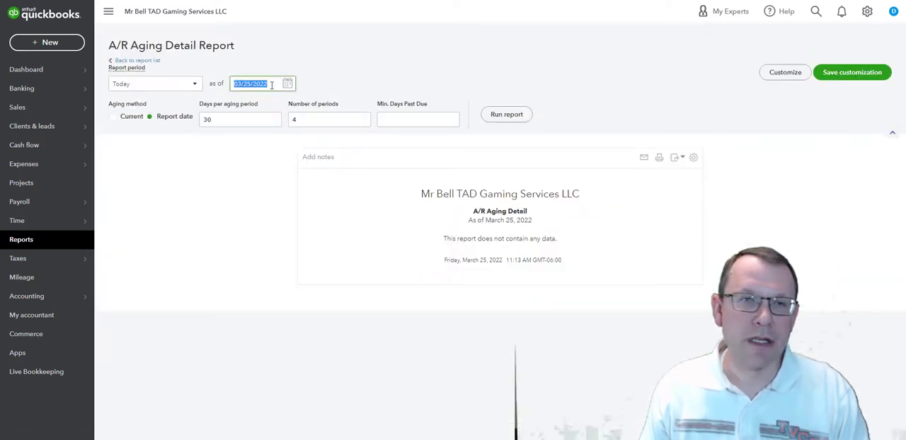
# Set the A/R Aging Detail report period to Custom, as of 03/31/2025.
pyautogui.click(195, 84)
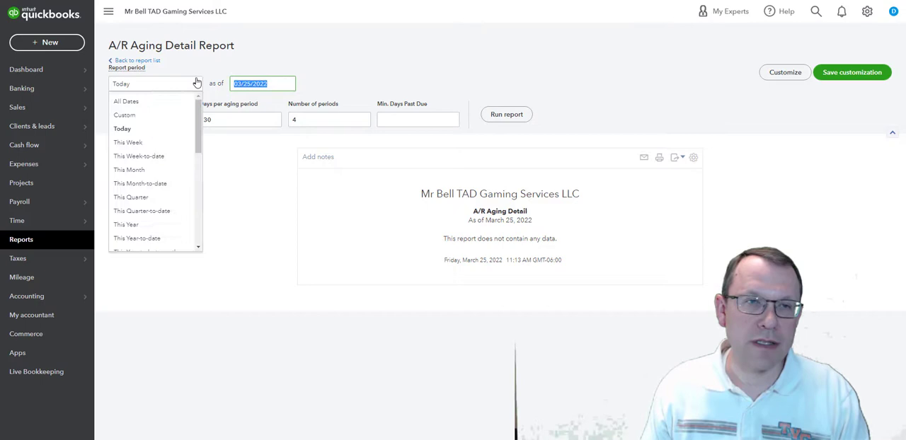
pyautogui.click(124, 114)
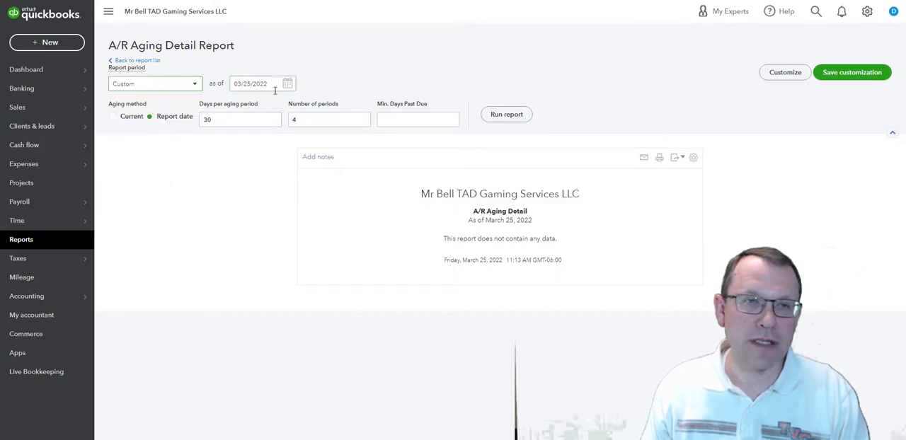
pyautogui.tripleClick(250, 84)
pyautogui.write('03')
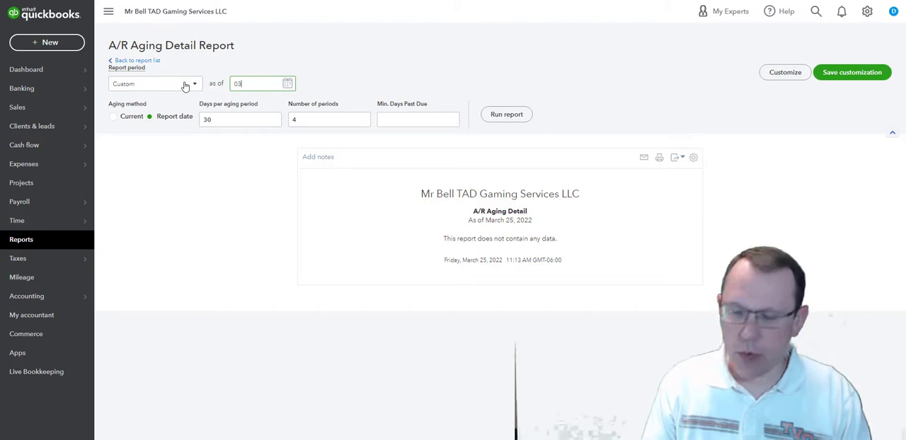
pyautogui.write('/31/')
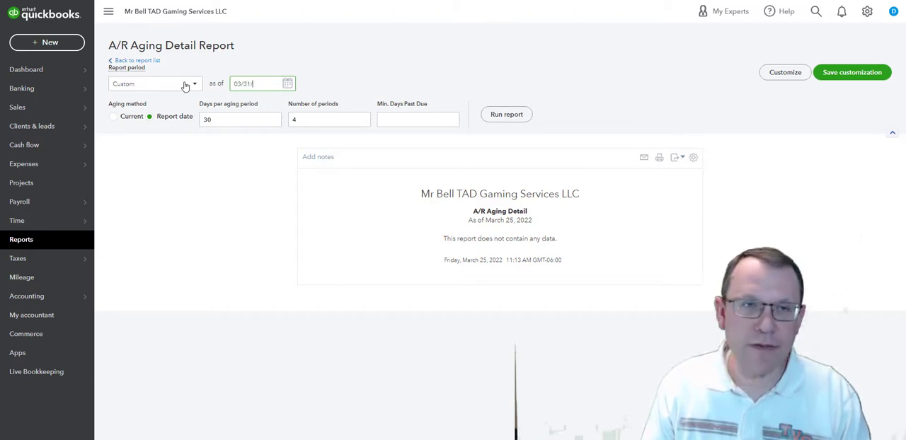
pyautogui.write('2025')
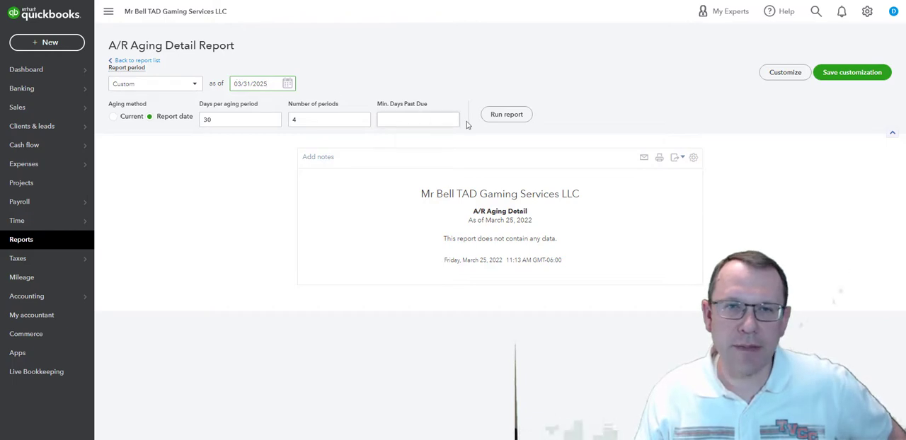
# Rerun the A/R Aging Detail report to show invoice 1004 for $40,000.
pyautogui.click(507, 114)
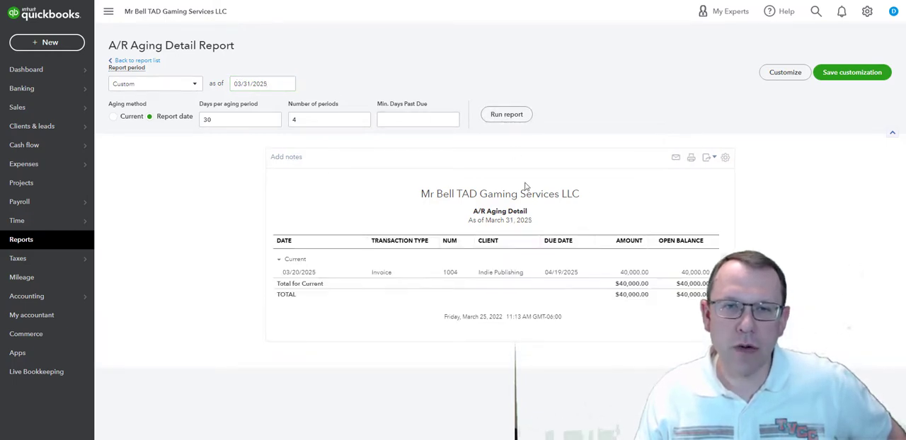
pyautogui.moveTo(407, 281)
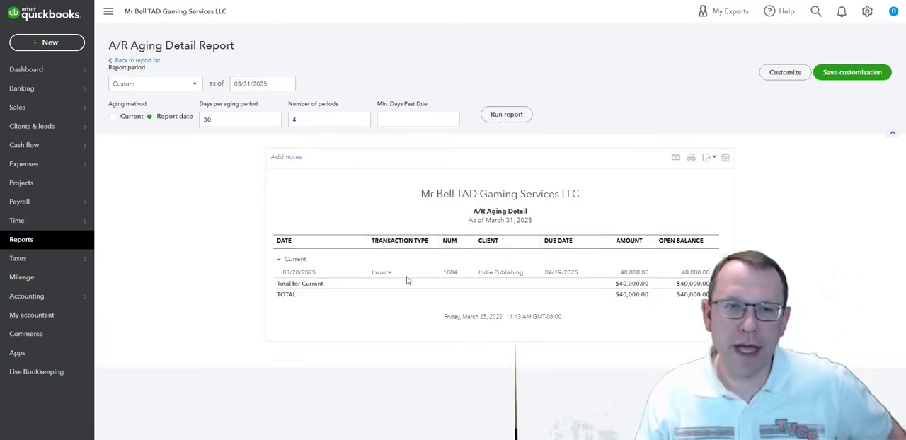
pyautogui.moveTo(395, 298)
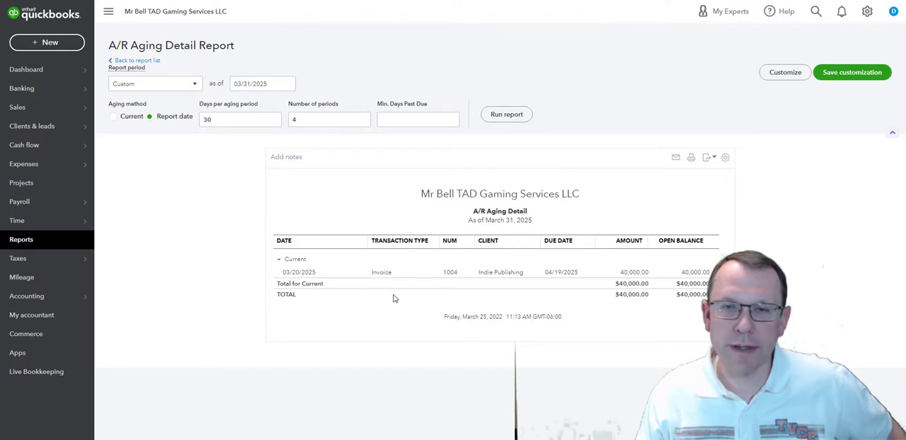
pyautogui.moveTo(538, 293)
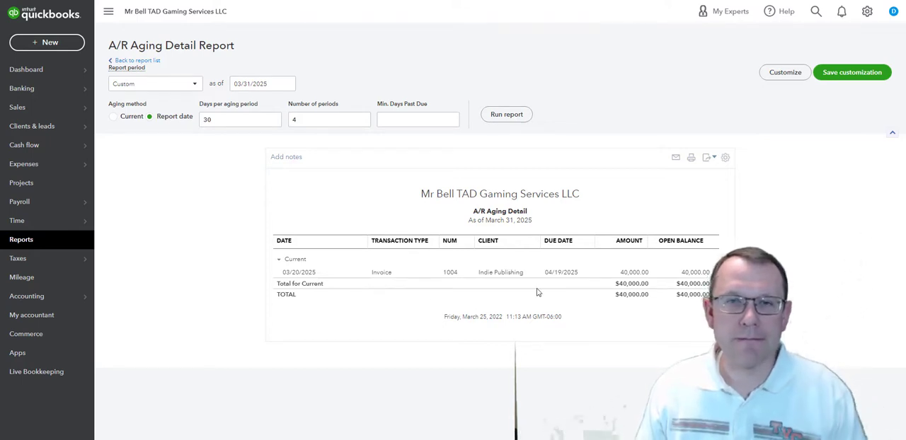
pyautogui.moveTo(544, 257)
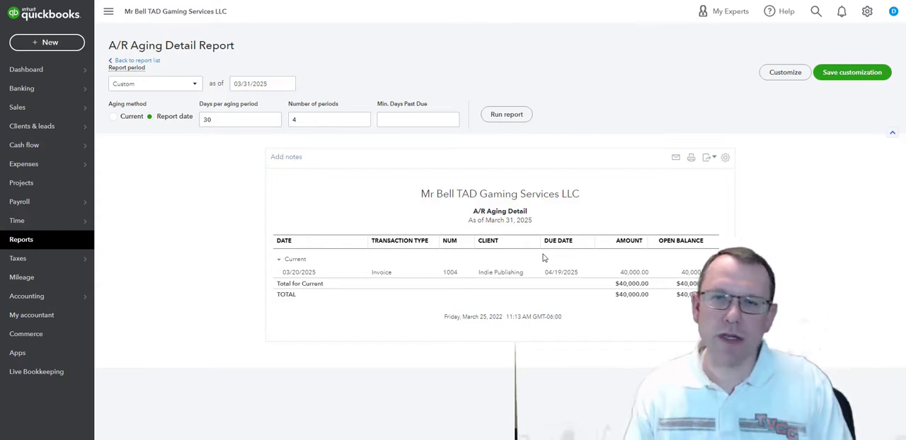
pyautogui.moveTo(708, 158)
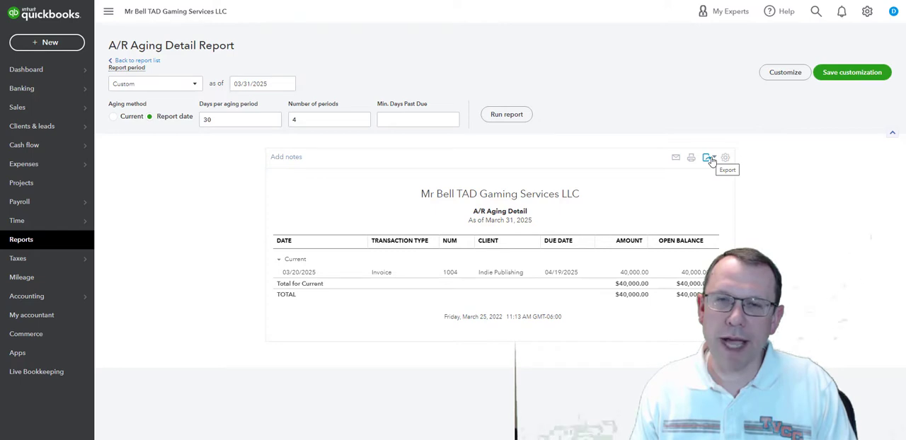
pyautogui.click(708, 158)
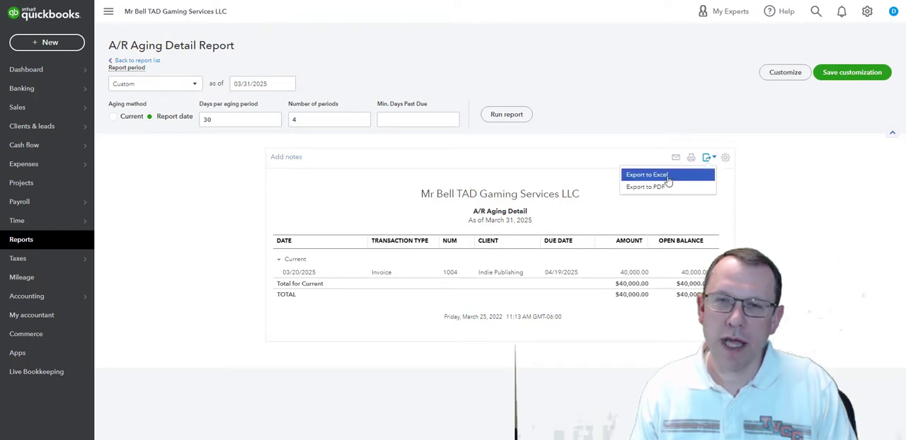
pyautogui.moveTo(775, 188)
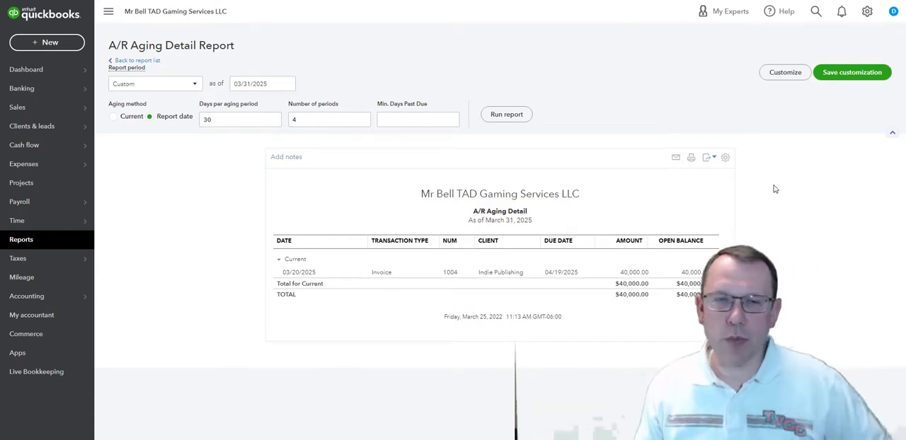
pyautogui.moveTo(413, 201)
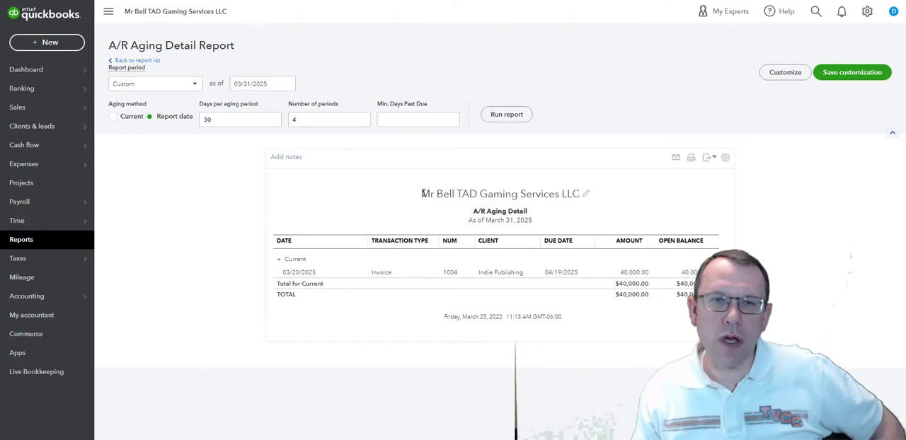
pyautogui.doubleClick(501, 193)
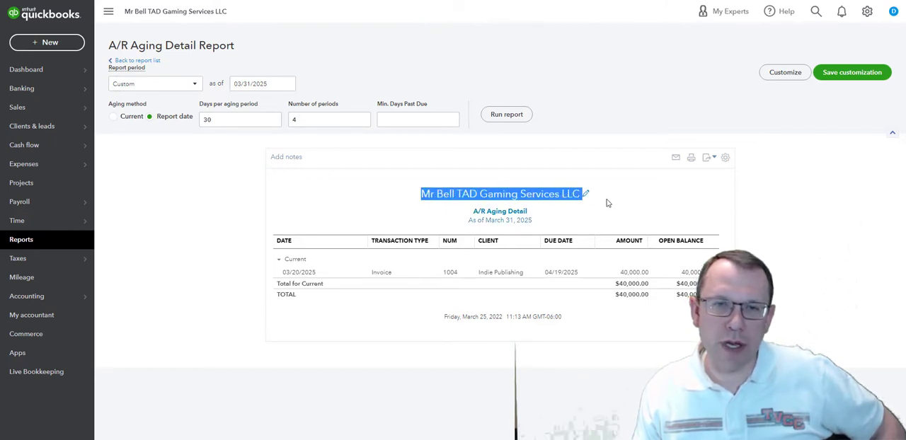
pyautogui.click(503, 193)
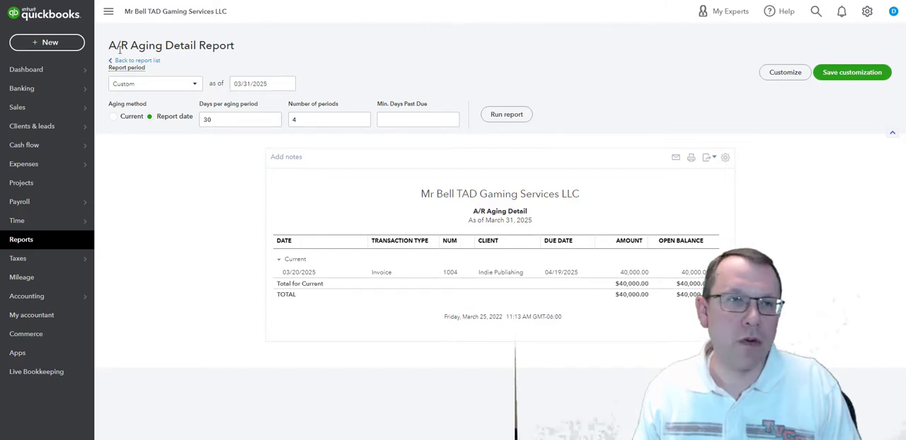
# Return to the report list and search 'op' for the Open Invoices report.
pyautogui.click(135, 60)
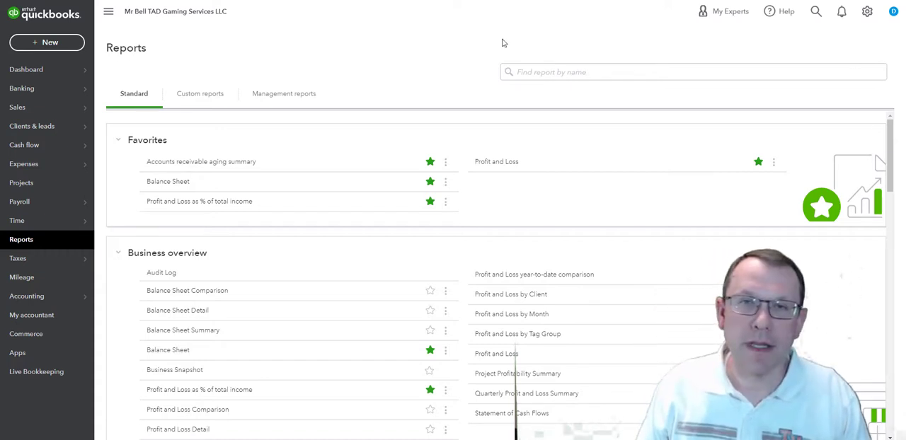
pyautogui.write('op')
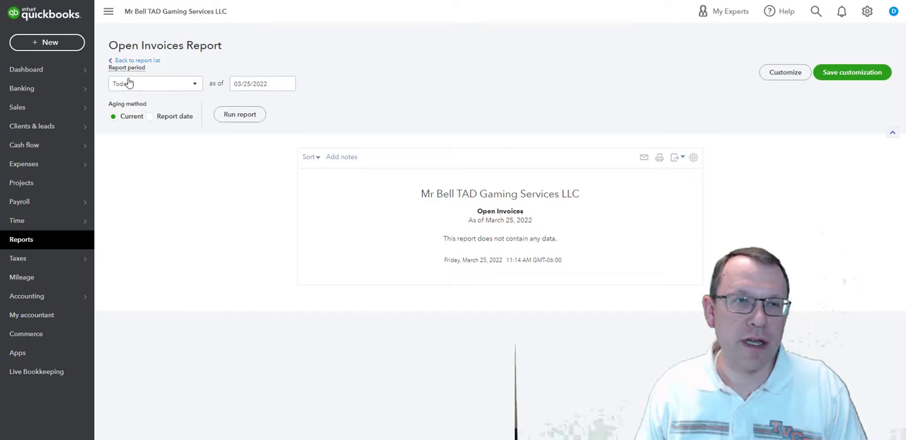
# Run the Open Invoices report with a custom as-of date of 03/31/2025.
pyautogui.click(154, 83)
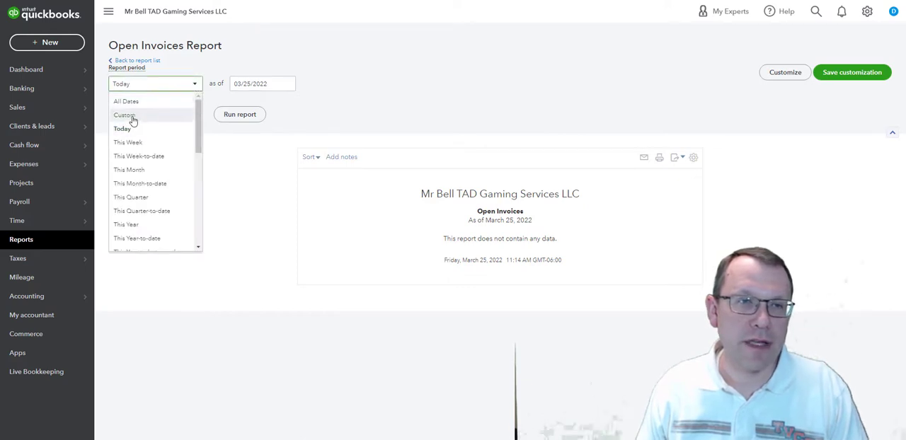
pyautogui.click(125, 115)
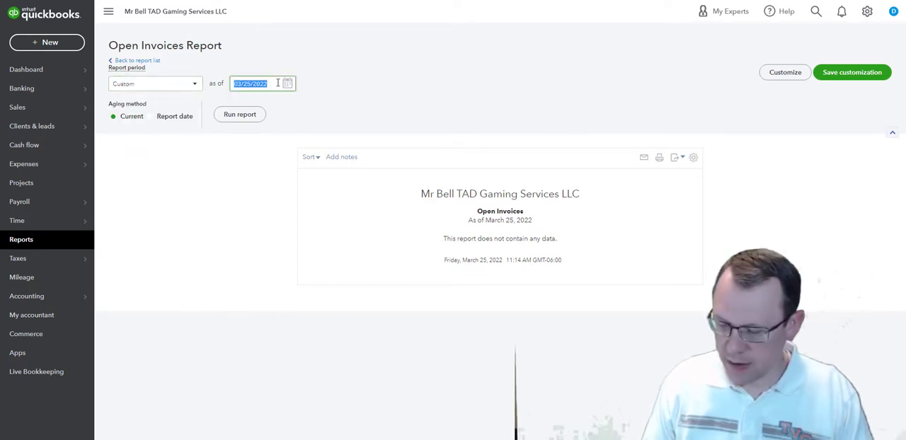
pyautogui.write('03/31/')
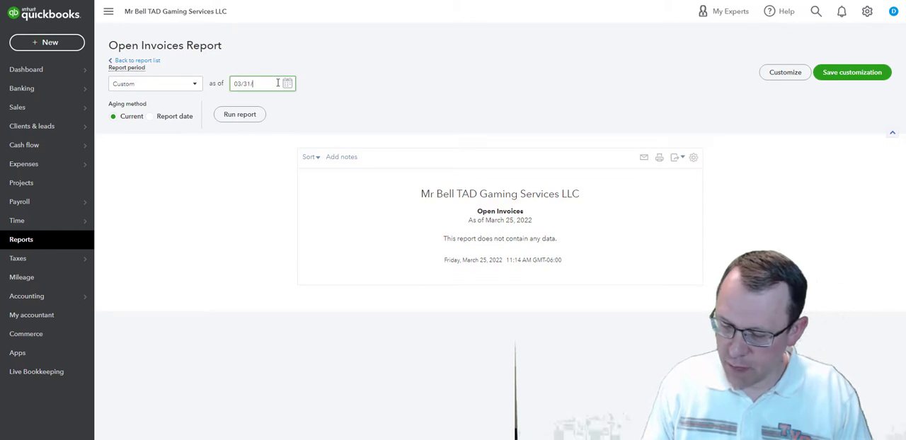
pyautogui.write('2025')
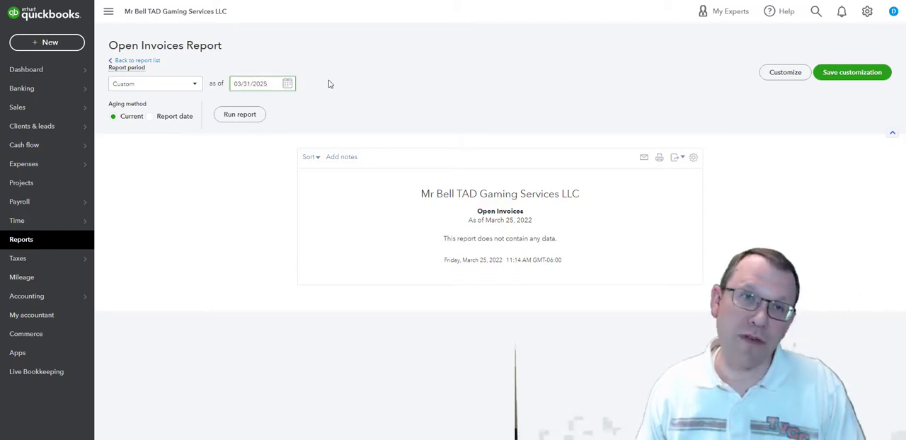
pyautogui.click(239, 114)
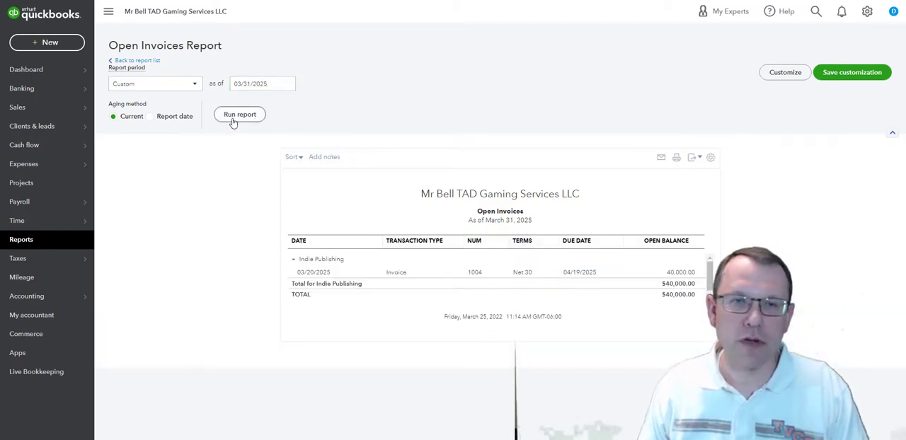
pyautogui.moveTo(312, 144)
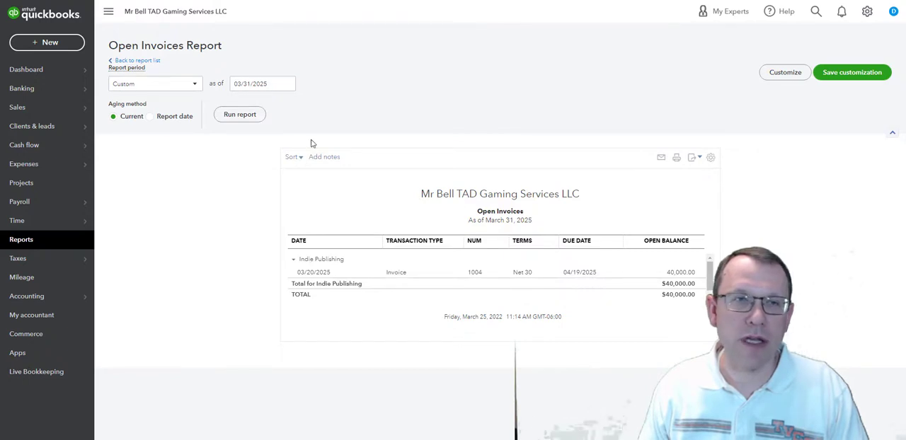
# Search the report list for 'sale' and open Sales by Client Summary.
pyautogui.click(137, 60)
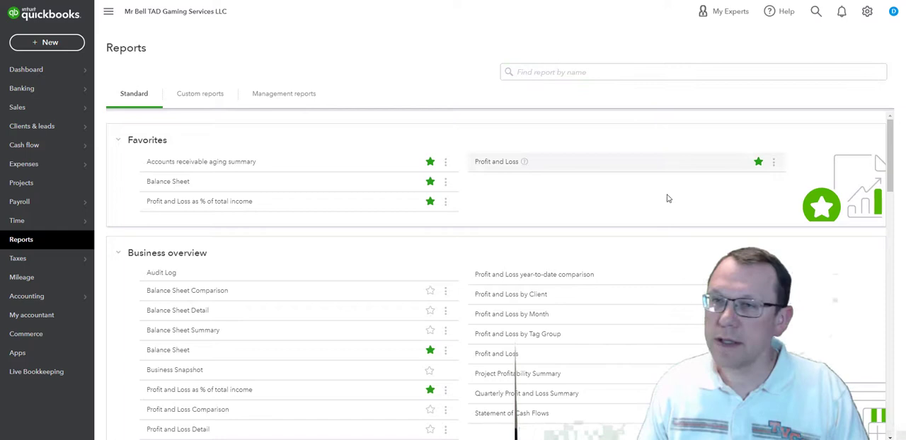
pyautogui.moveTo(667, 199)
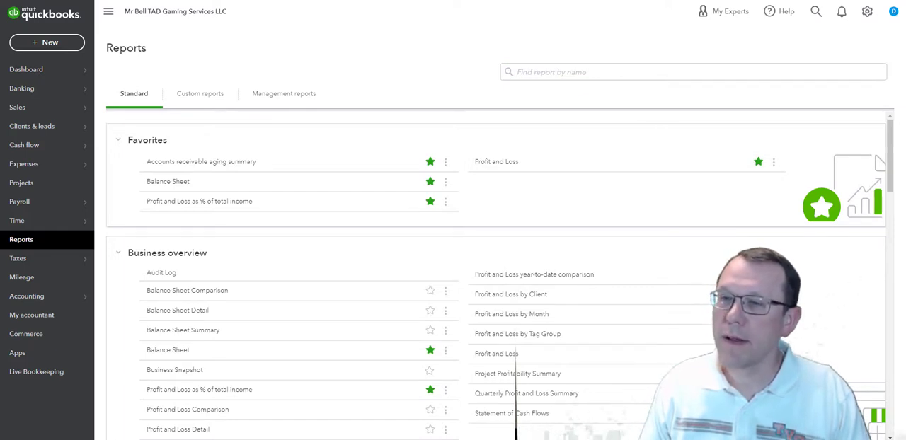
pyautogui.moveTo(534, 193)
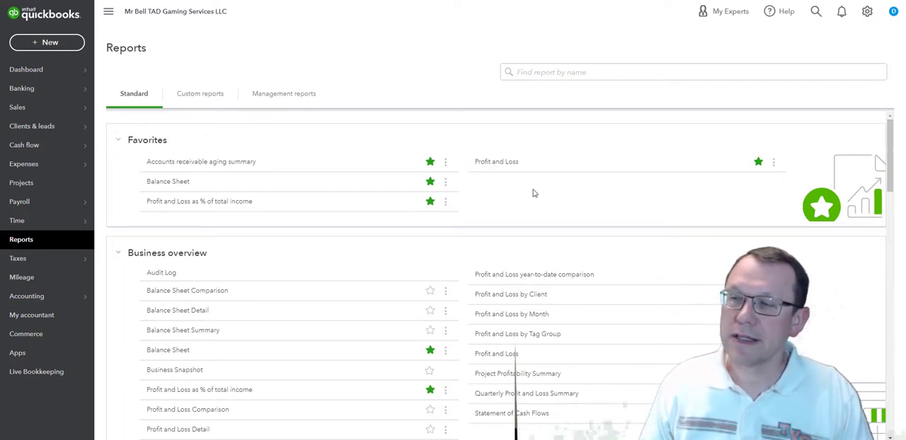
pyautogui.click(694, 72)
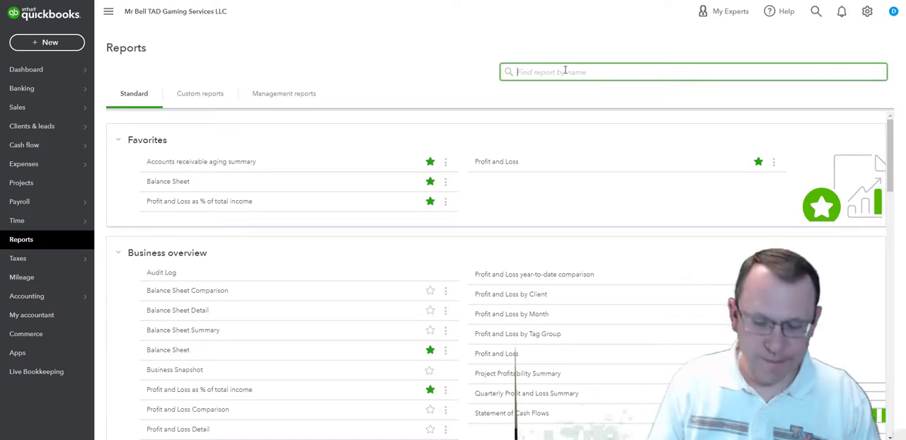
pyautogui.write('sale')
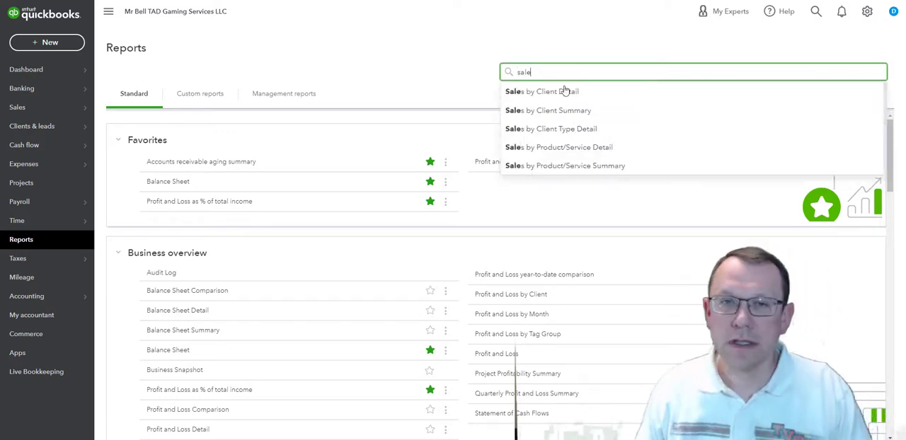
pyautogui.click(559, 110)
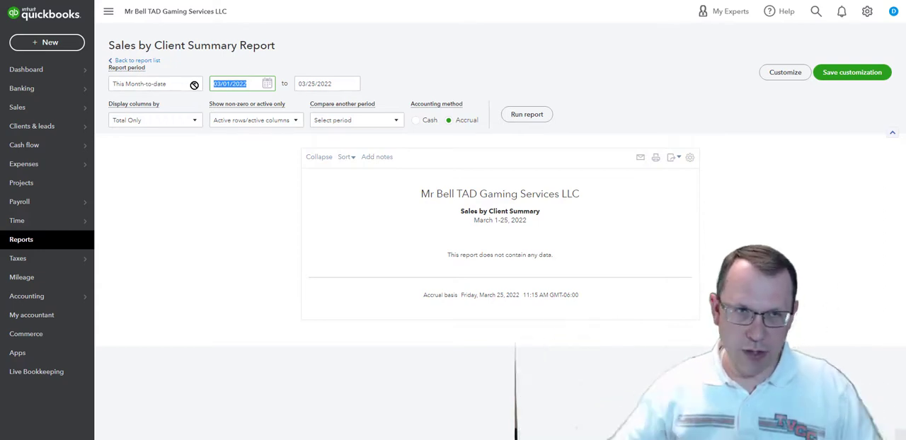
# Run Sales by Client Summary for 01/01/2025 to 03/31/2025.
pyautogui.write('01/')
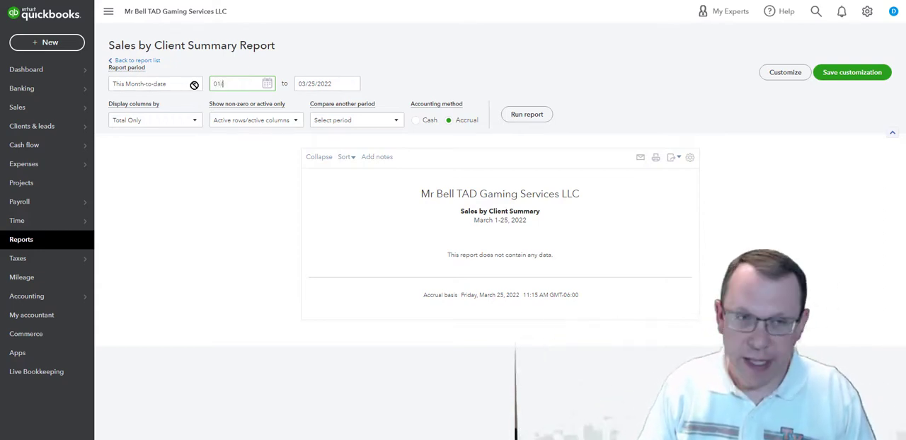
pyautogui.write('01/01/2025')
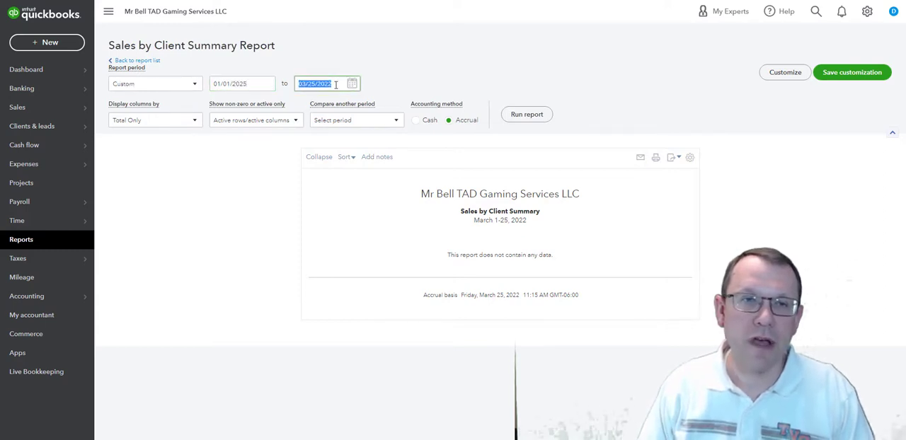
pyautogui.write('03/')
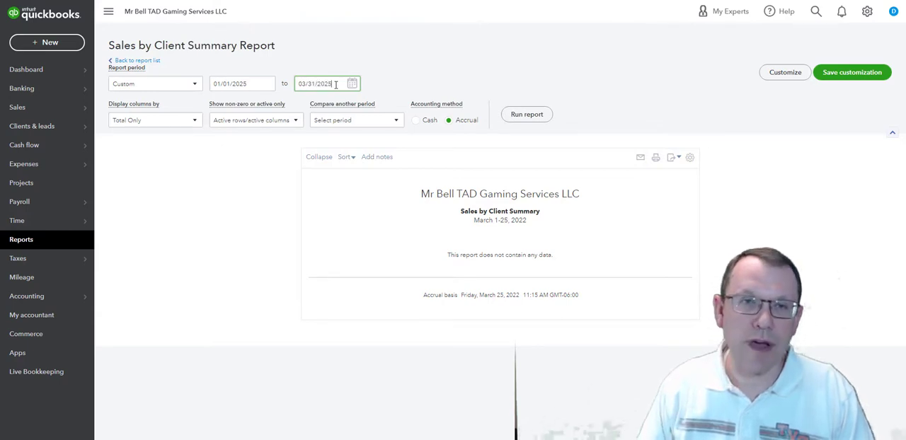
pyautogui.click(527, 114)
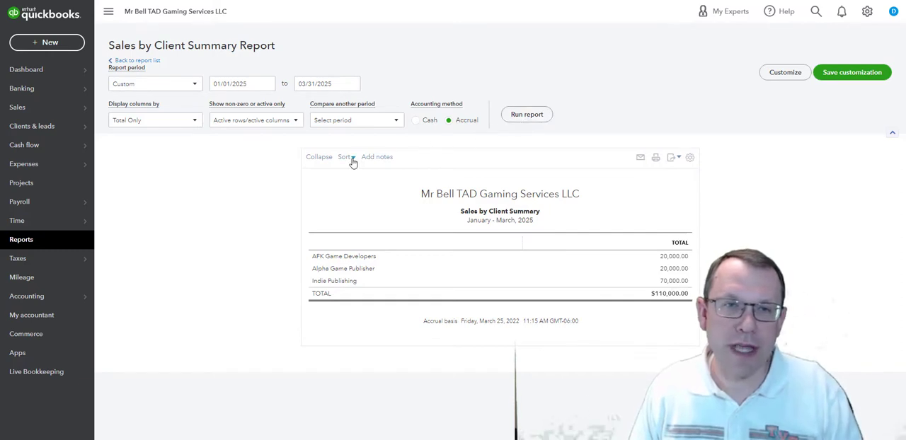
# Sort the client sales summary by total descending, then return to the reports list.
pyautogui.click(346, 156)
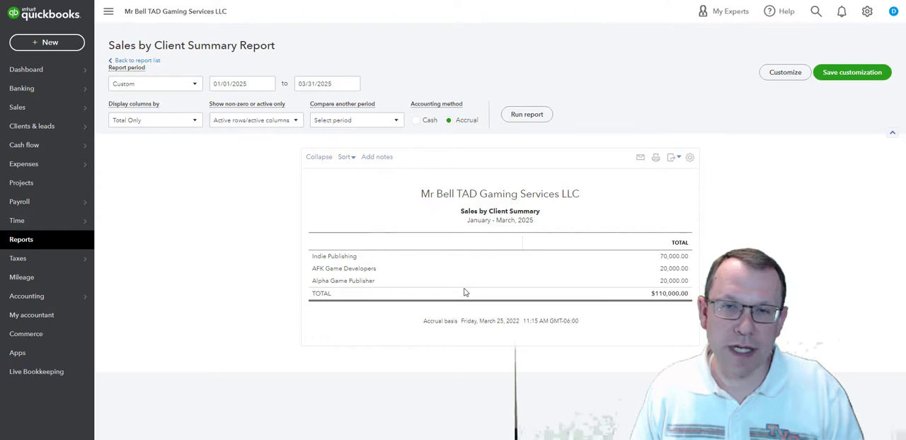
pyautogui.moveTo(544, 257)
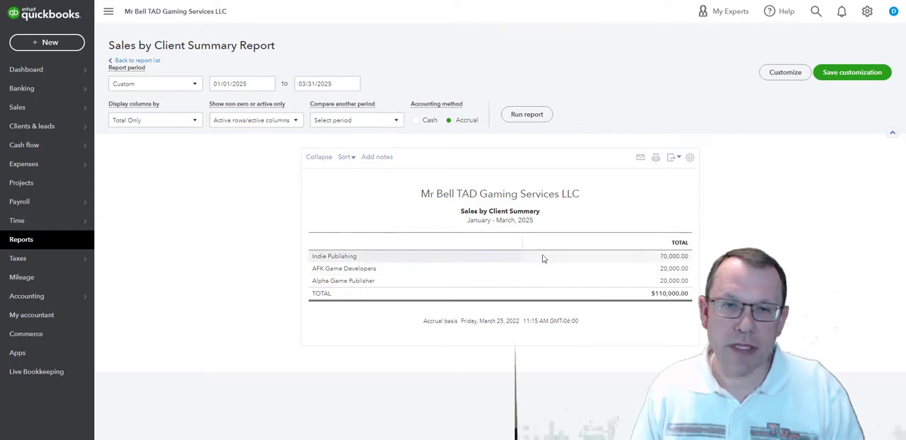
pyautogui.moveTo(689, 239)
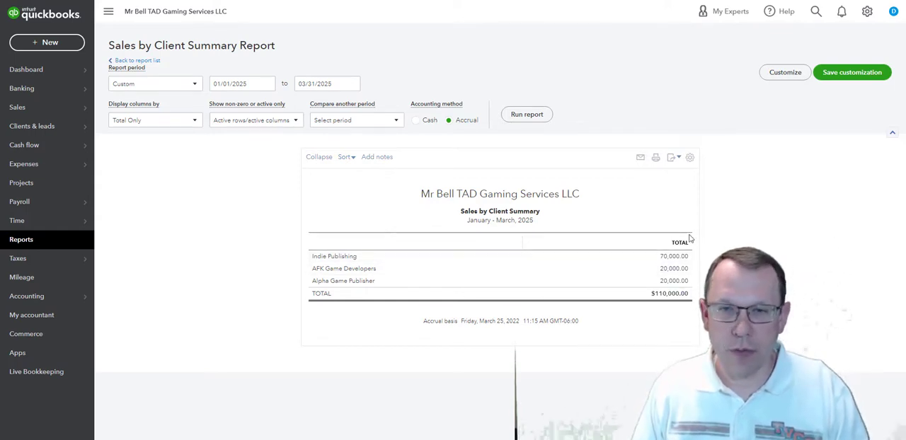
pyautogui.moveTo(365, 172)
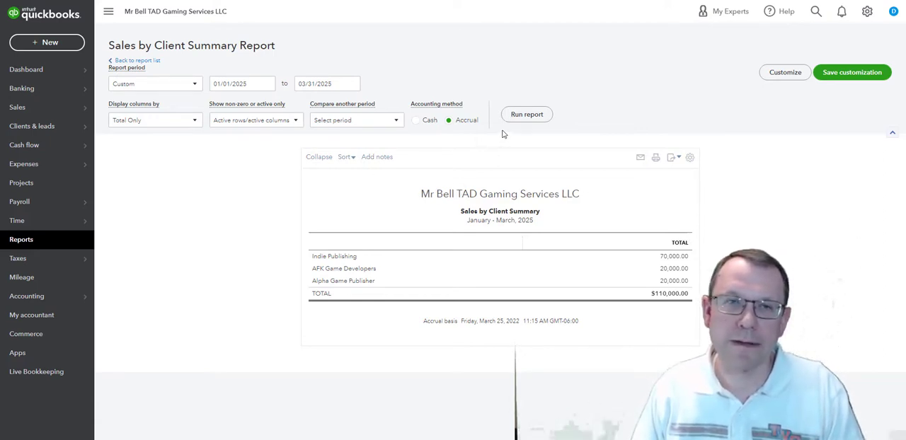
pyautogui.click(137, 60)
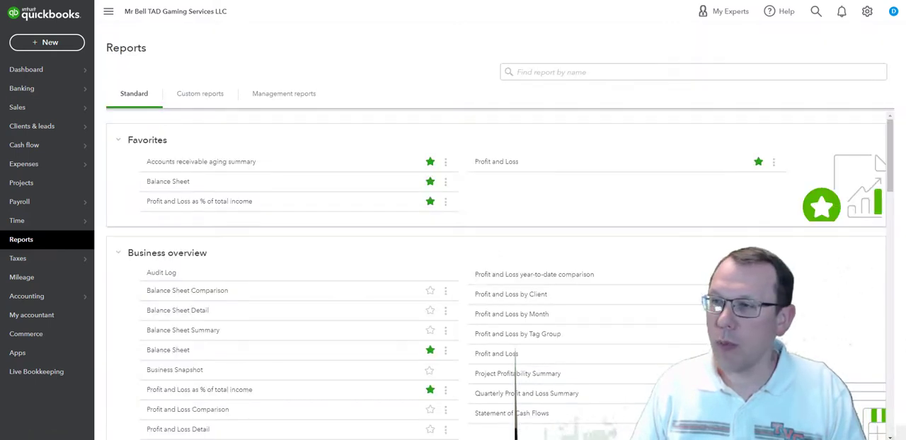
# Search 'sale' and open the Sales by Product/Service Summary report.
pyautogui.click(693, 72)
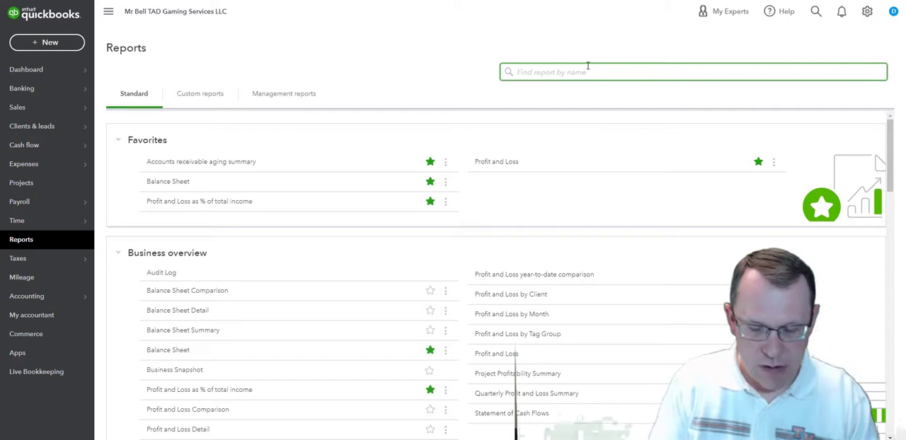
pyautogui.write('sale')
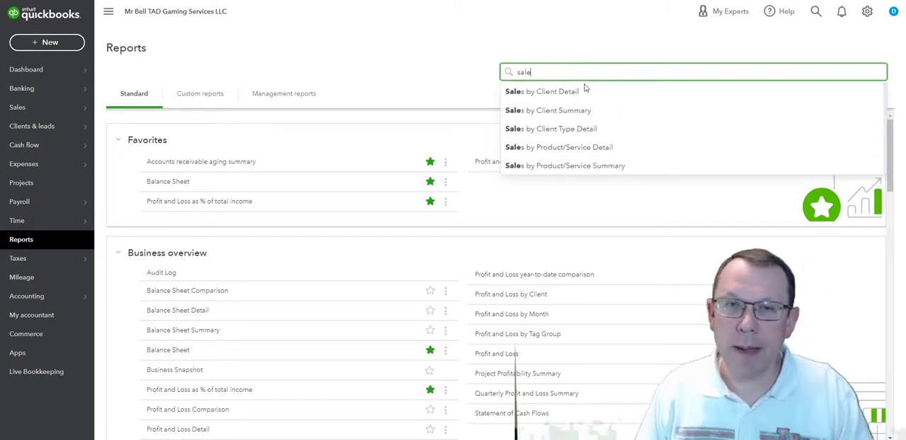
pyautogui.moveTo(587, 146)
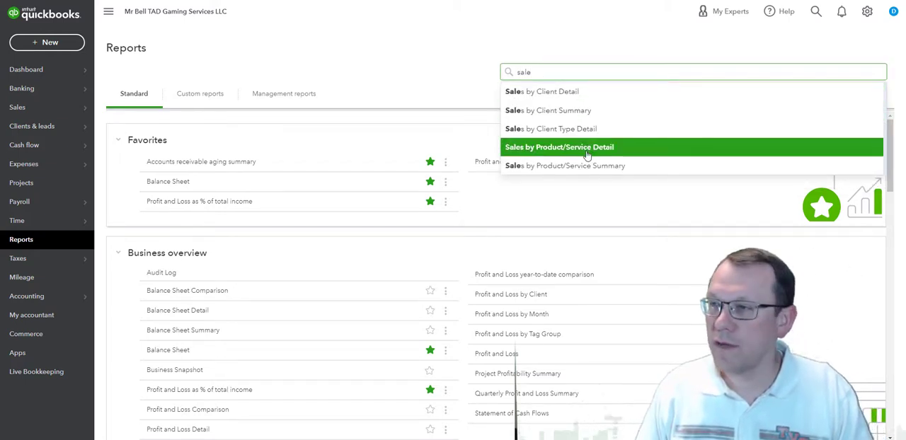
pyautogui.click(564, 165)
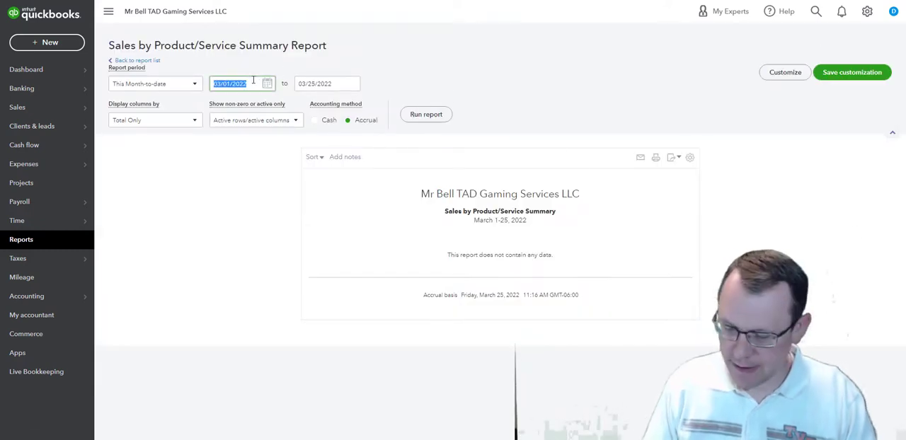
# Rerun the Sales by Product/Service Summary for 01/01/2025 through 03/31/2025.
pyautogui.write('01/01/20')
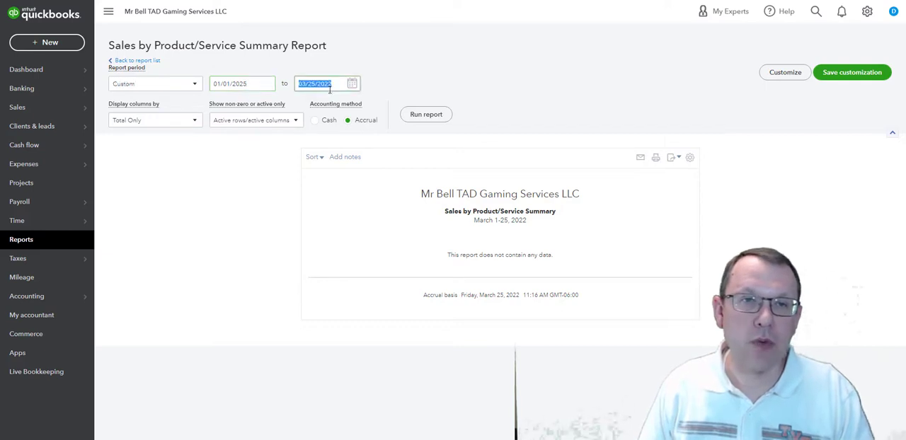
pyautogui.write('03/')
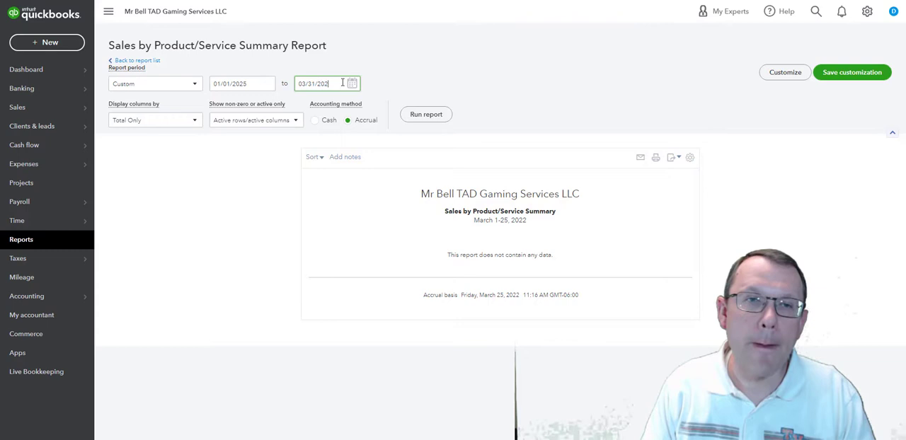
pyautogui.click(425, 114)
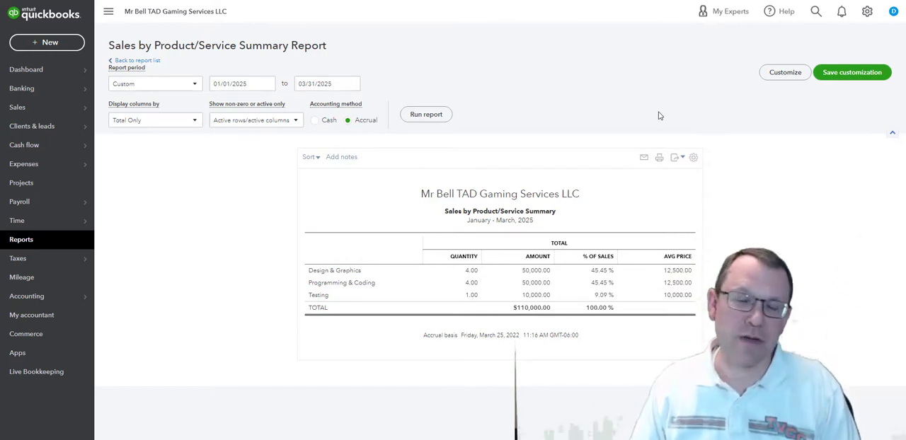
pyautogui.moveTo(583, 134)
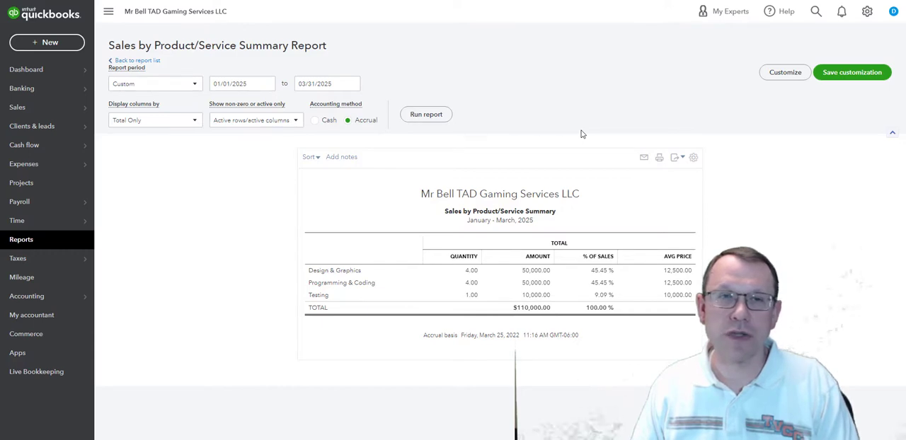